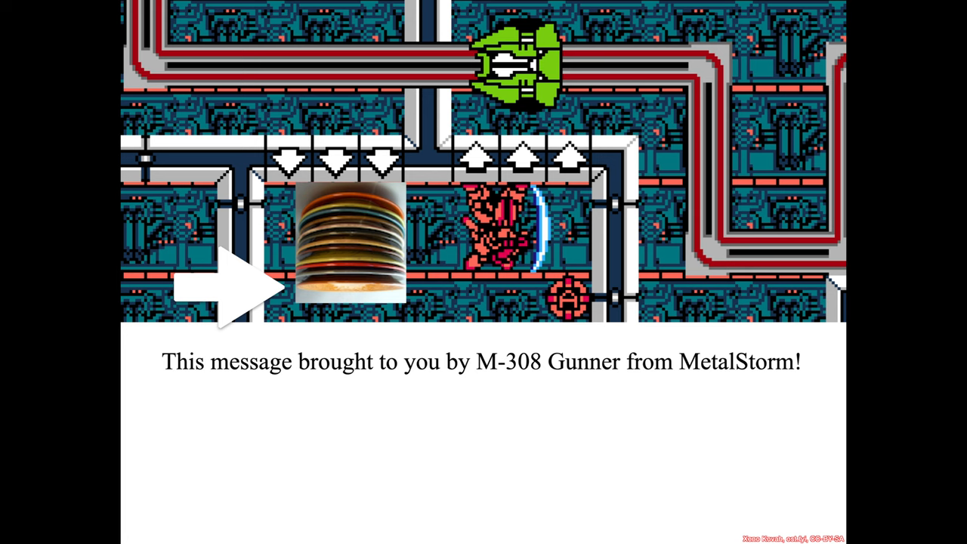
mouse_move(442, 242)
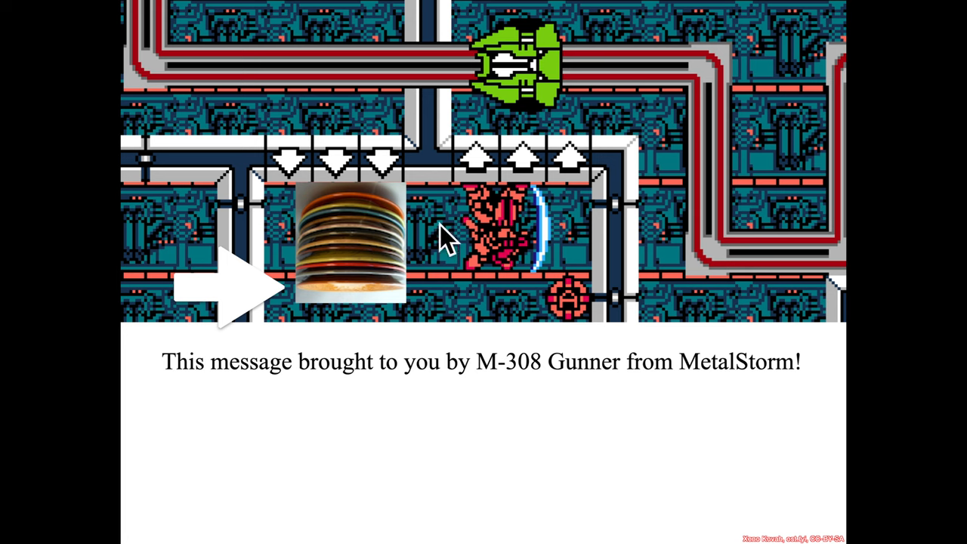
mouse_move(449, 306)
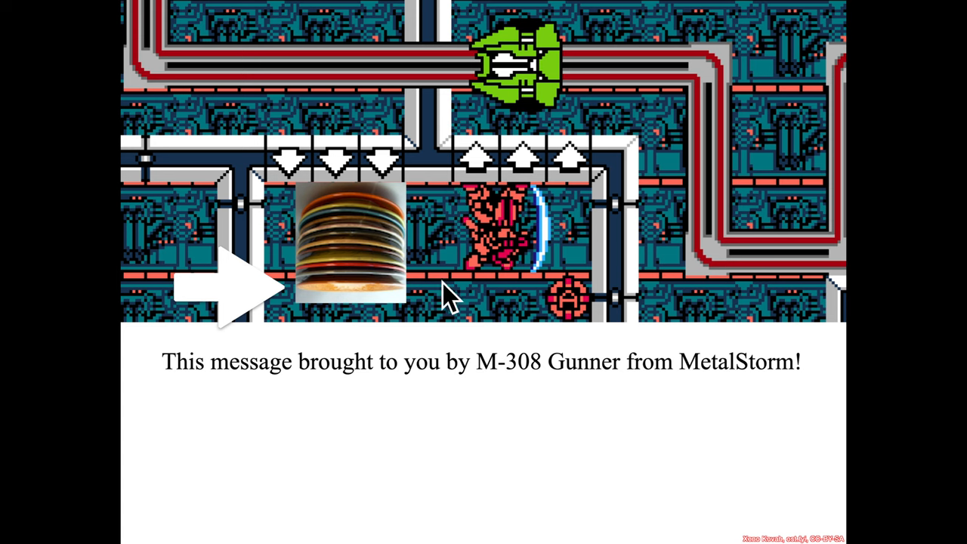
mouse_move(423, 216)
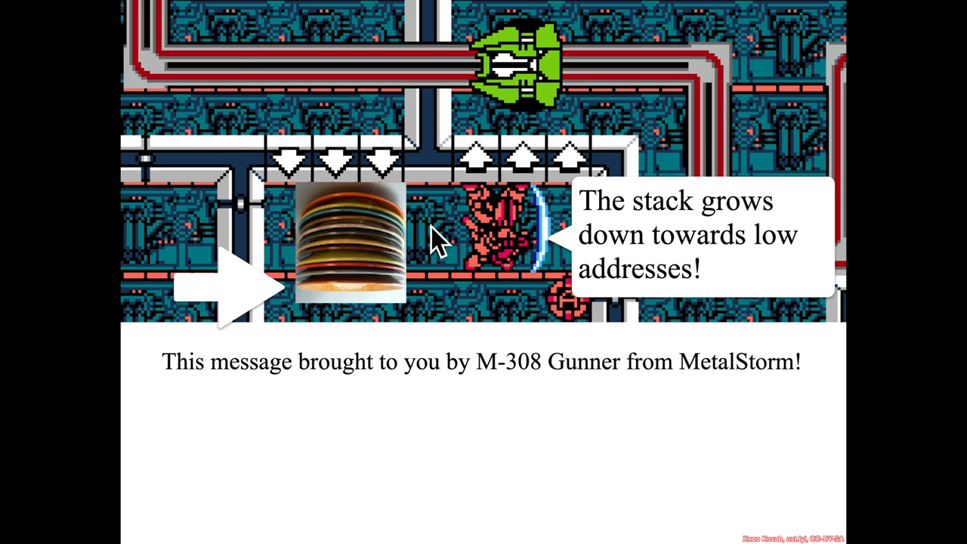
mouse_move(414, 213)
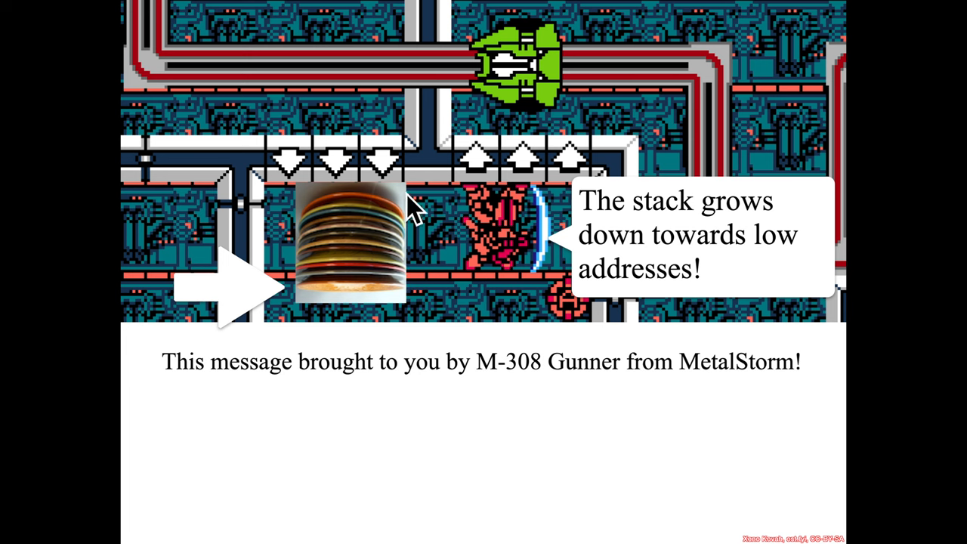
mouse_move(438, 234)
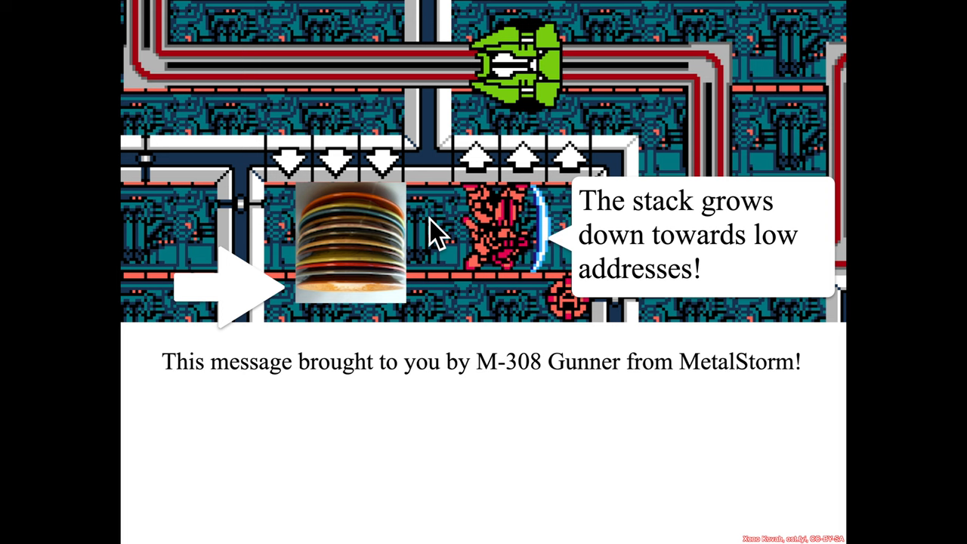
mouse_move(446, 343)
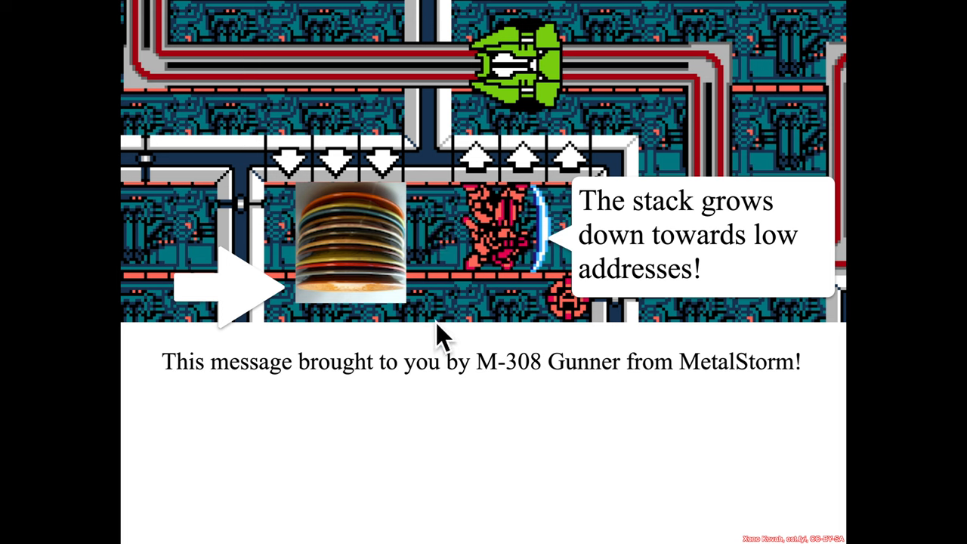
mouse_move(436, 325)
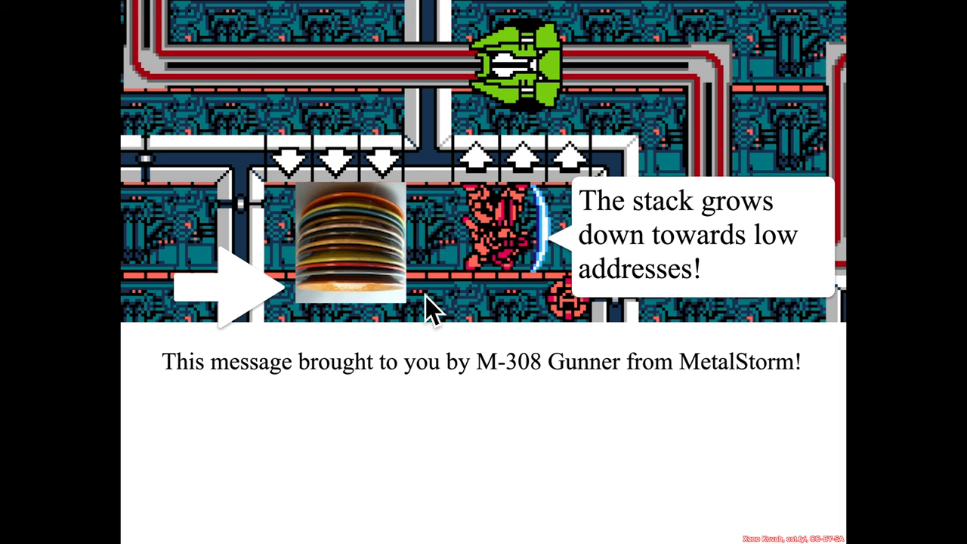
mouse_move(419, 68)
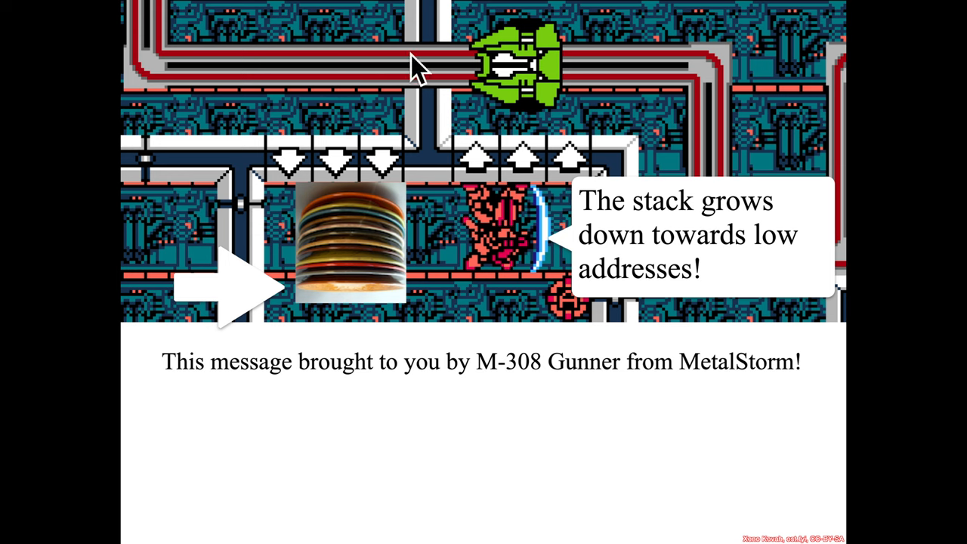
mouse_move(446, 178)
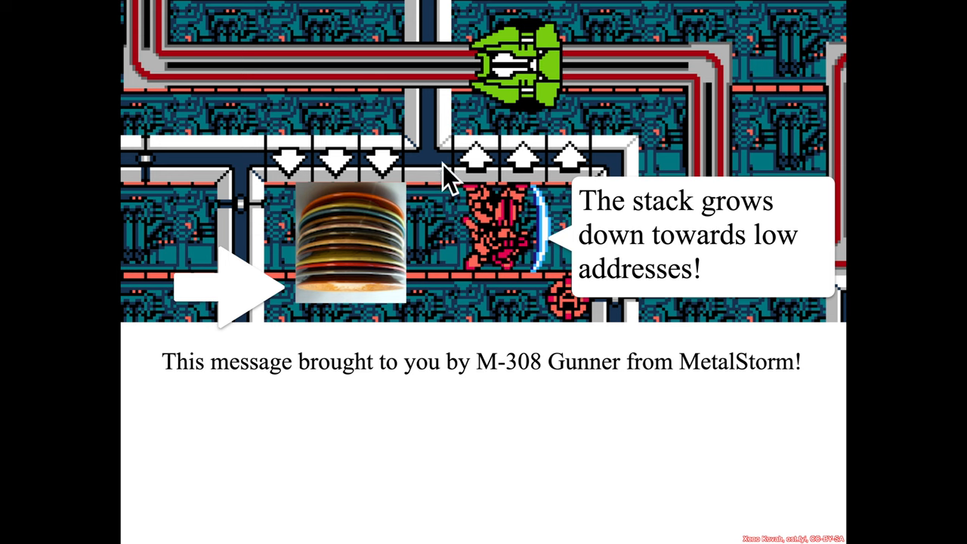
mouse_move(570, 178)
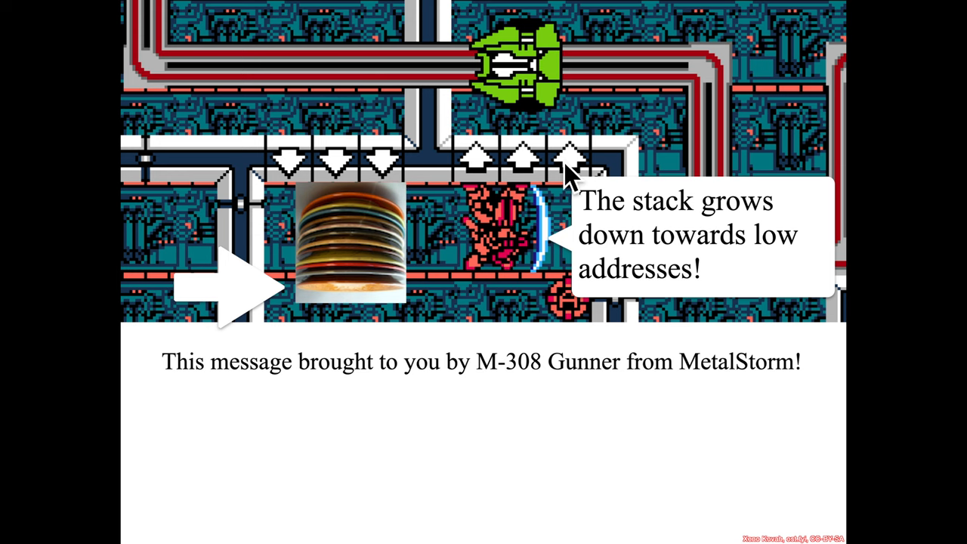
mouse_move(442, 158)
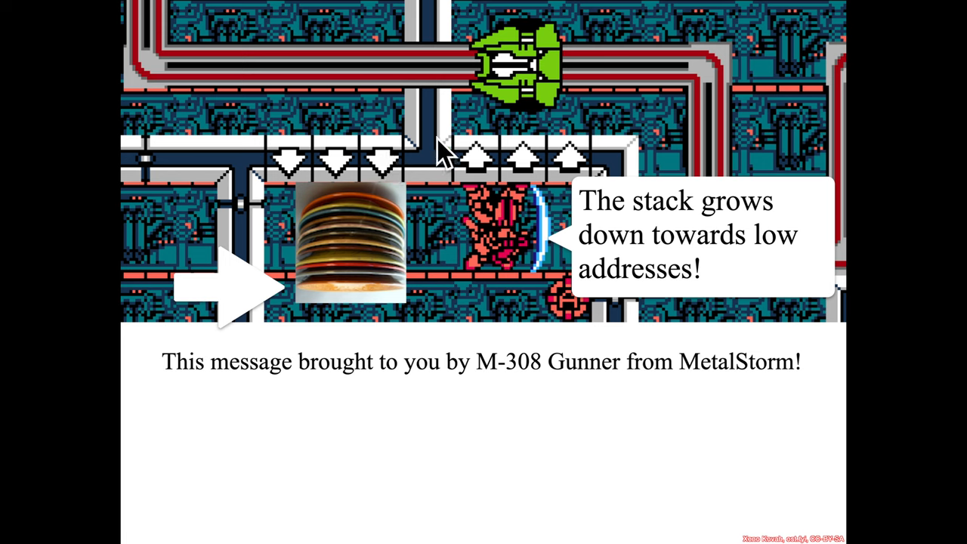